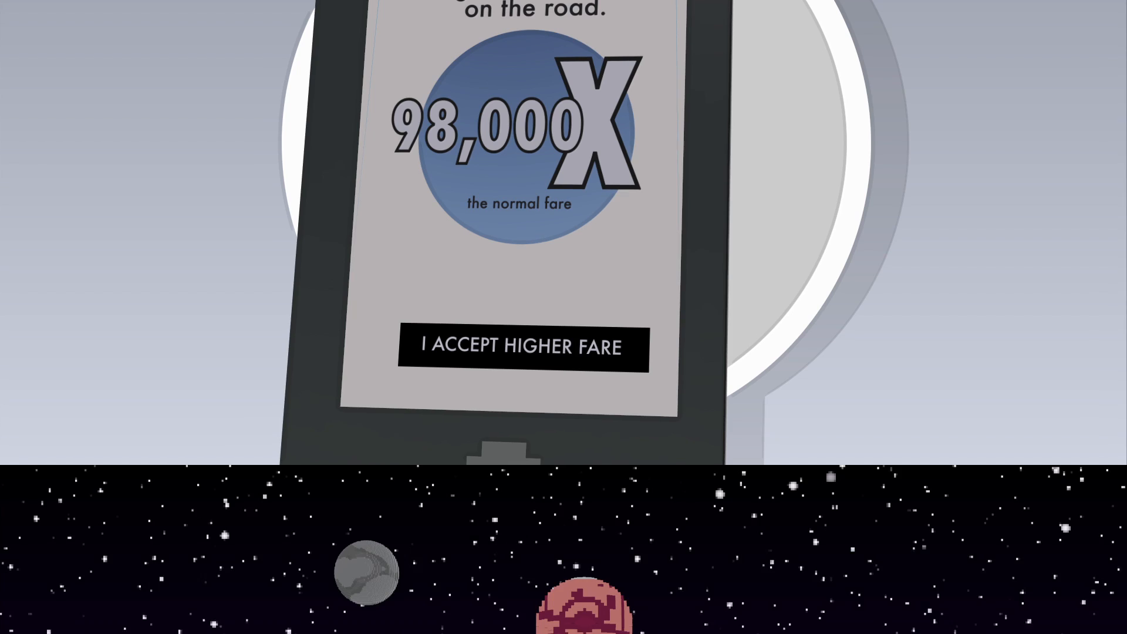
left_click(522, 347)
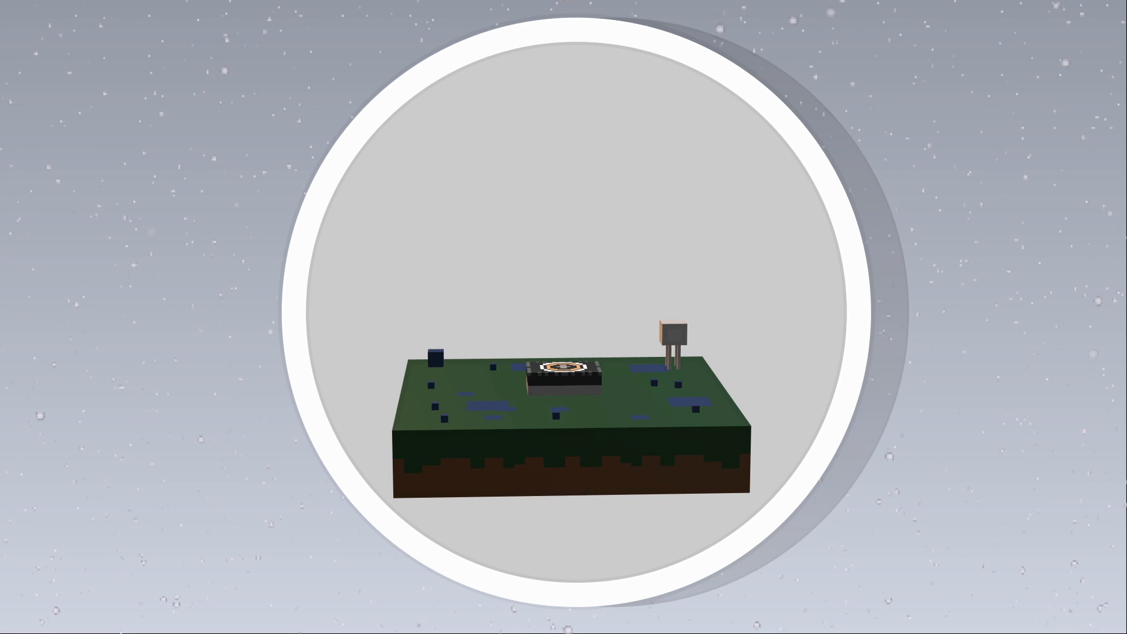